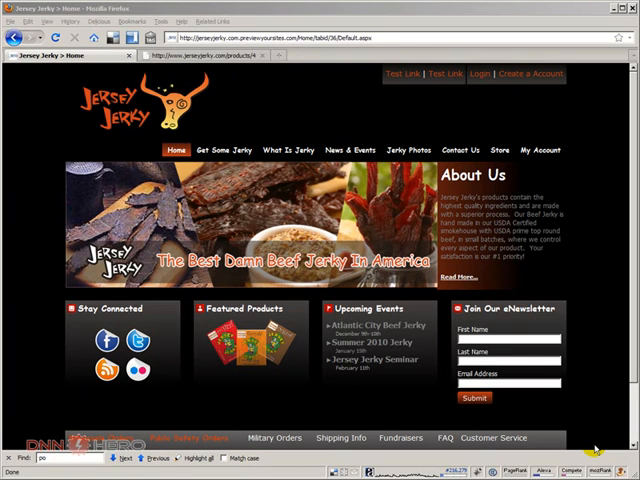
mouse_move(592, 372)
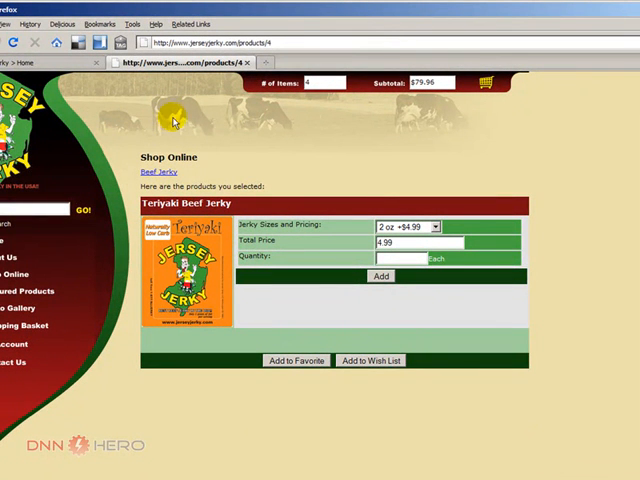
mouse_move(248, 186)
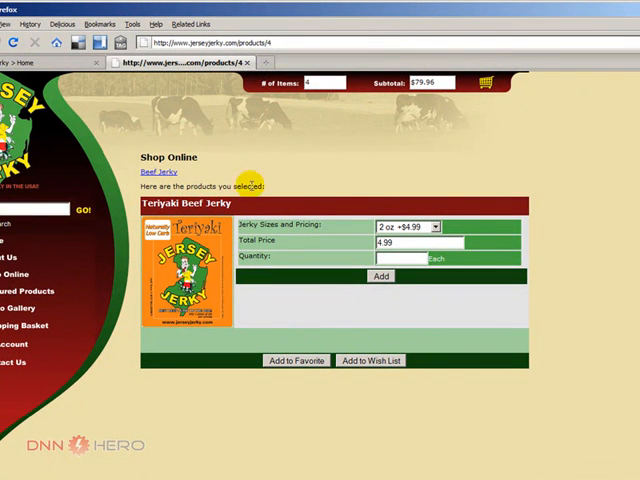
mouse_move(178, 272)
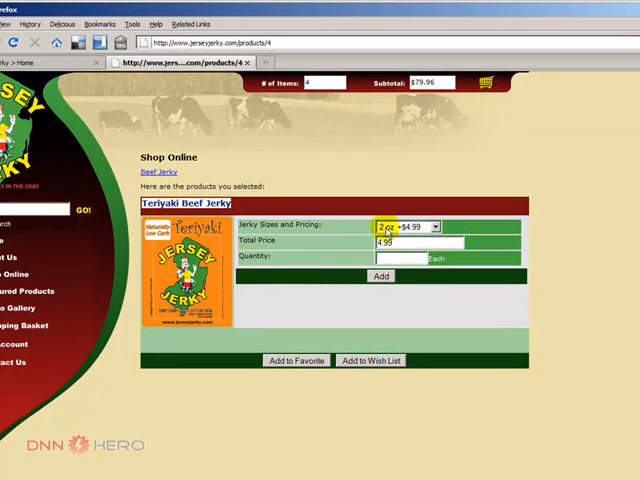
- Check Original Beef Jerky's size dropdown and pick a jerky size from the list
click(434, 226)
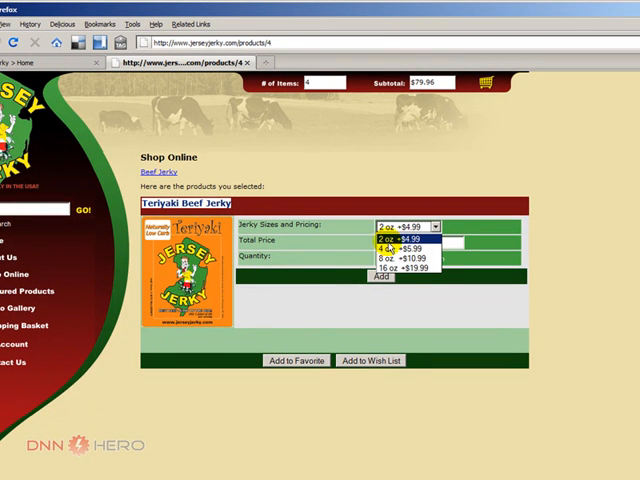
mouse_move(392, 260)
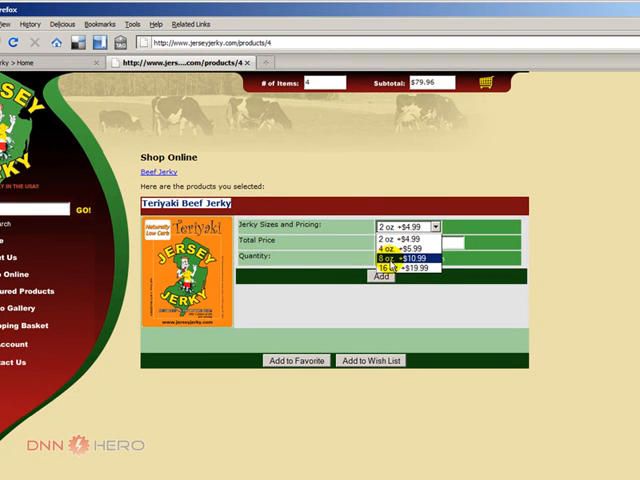
click(390, 238)
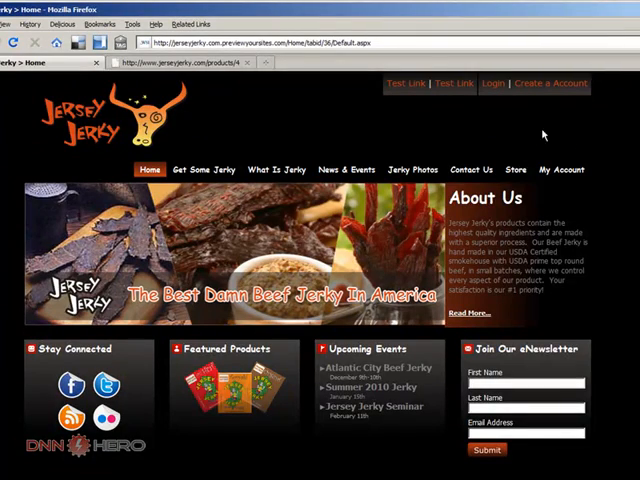
mouse_move(604, 460)
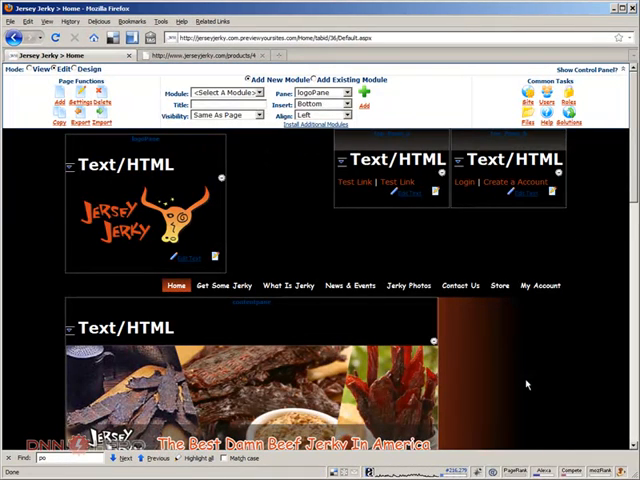
scroll(down, 3)
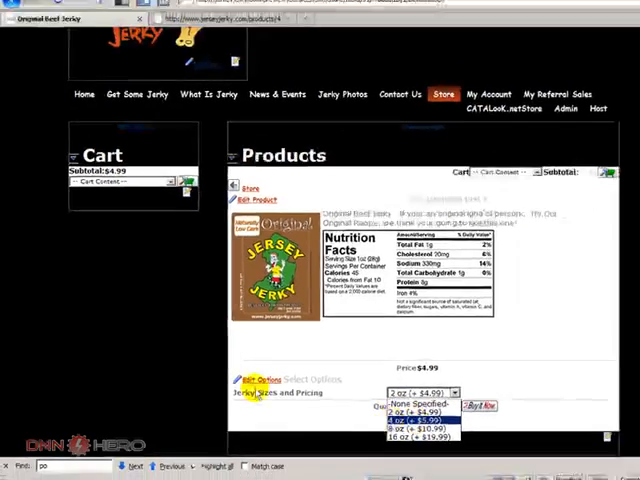
- Return to the store's product list and go to the Spicy Hot Jerky product page
click(16, 36)
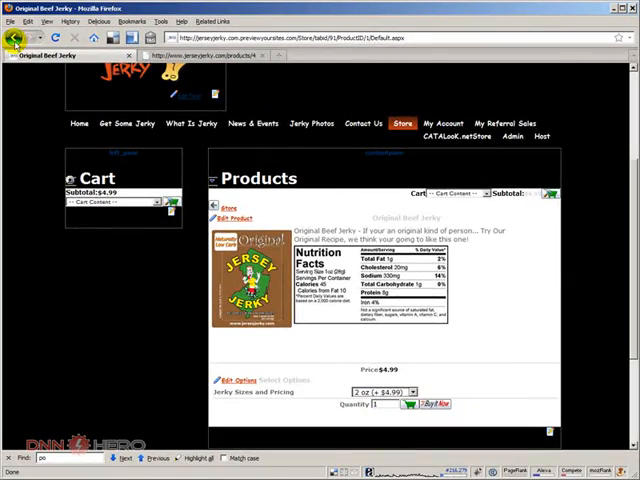
click(16, 36)
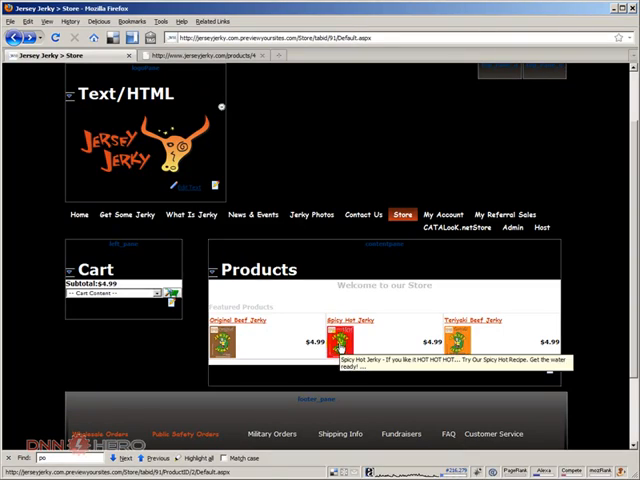
click(348, 320)
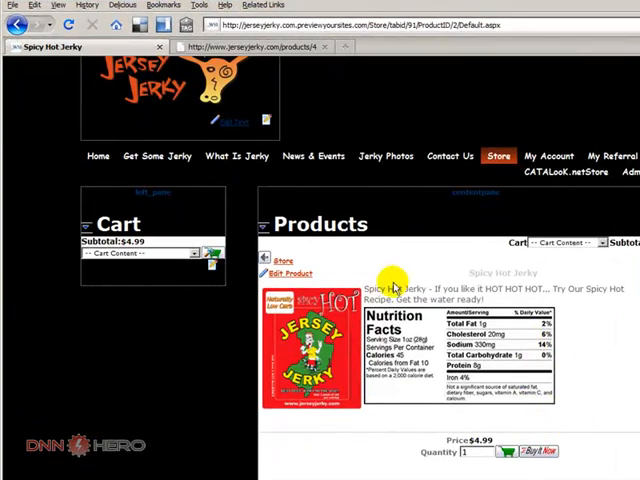
- Bring up the Spicy Hot Jerky edit form to reach its Text Options section
click(284, 260)
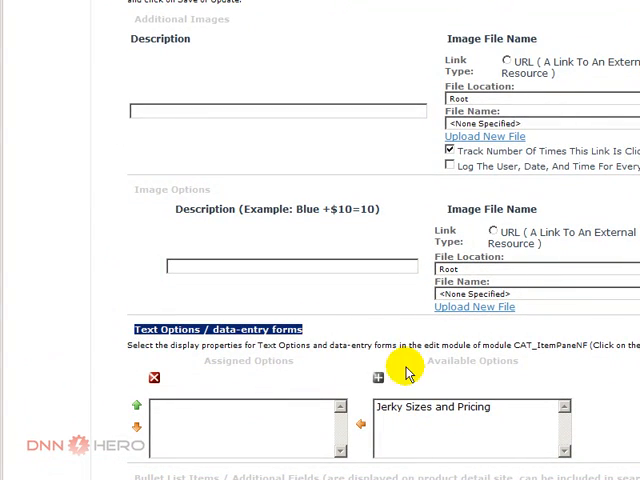
mouse_move(378, 378)
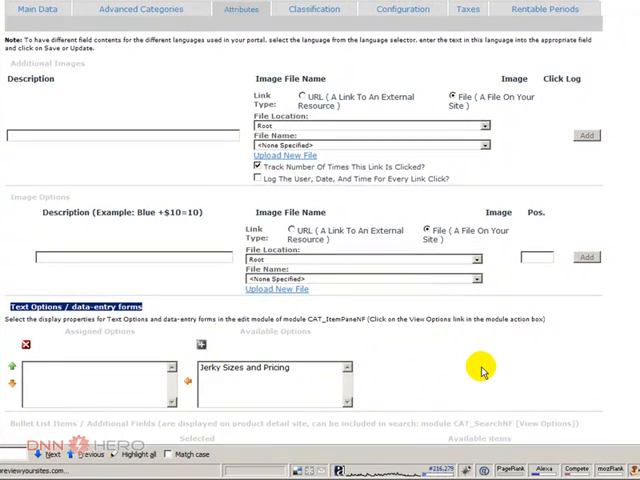
- Scroll through the Add/Edit Option form and Examples while entering the 2 oz and 4 oz lines
scroll(down, 3)
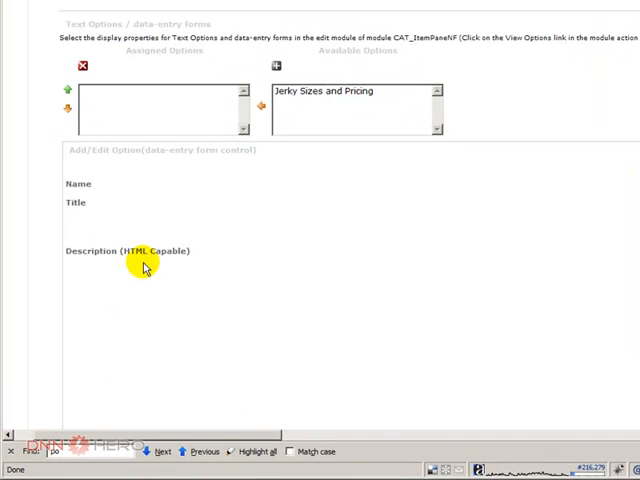
scroll(down, 3)
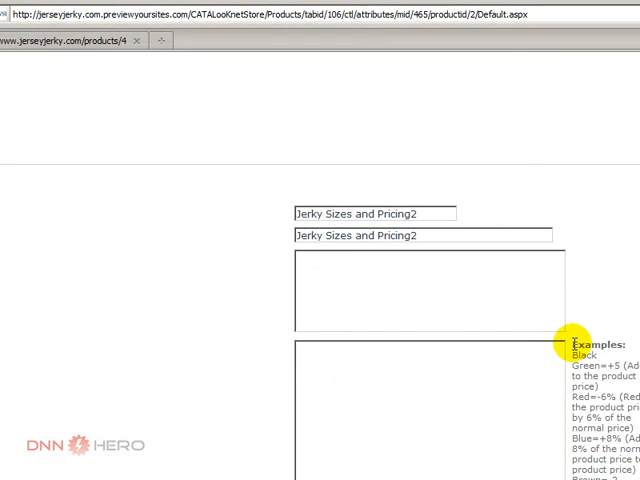
scroll(down, 3)
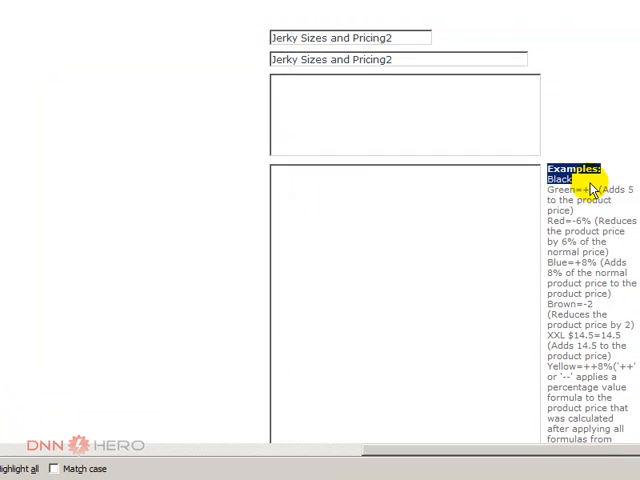
scroll(down, 3)
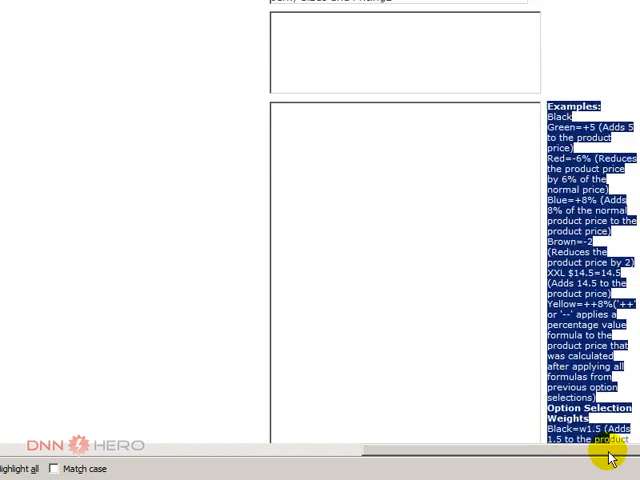
scroll(down, 3)
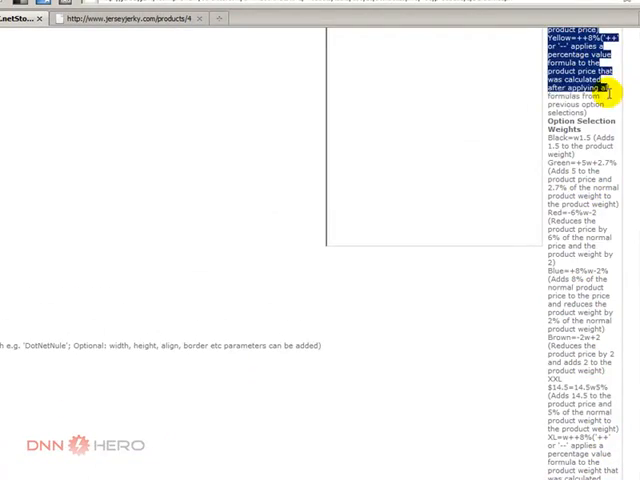
scroll(up, 3)
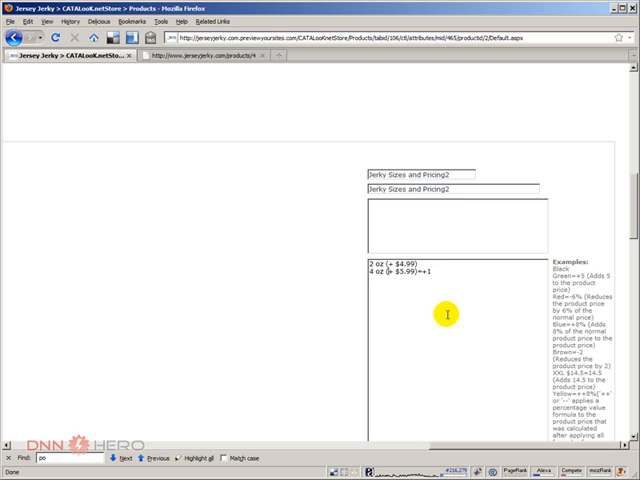
- Add the 8 oz and 16 oz lines with price and weight modifiers, referring to the pricing formula examples
double_click(404, 272)
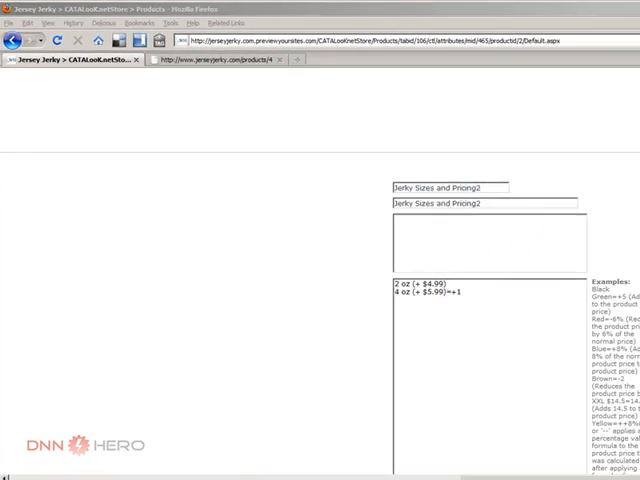
key(ctrl+f)
text(po)
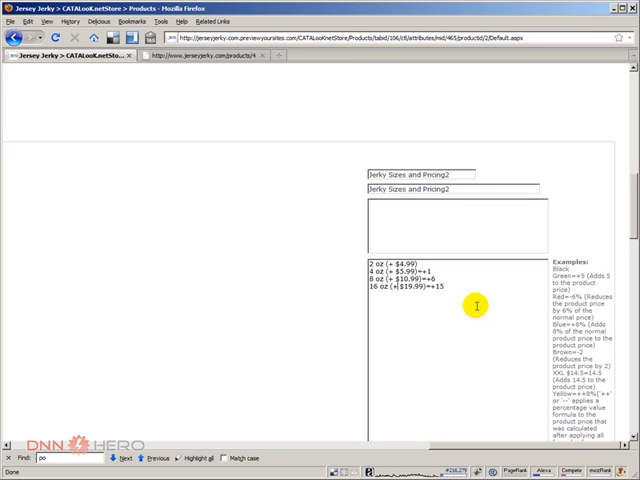
double_click(408, 288)
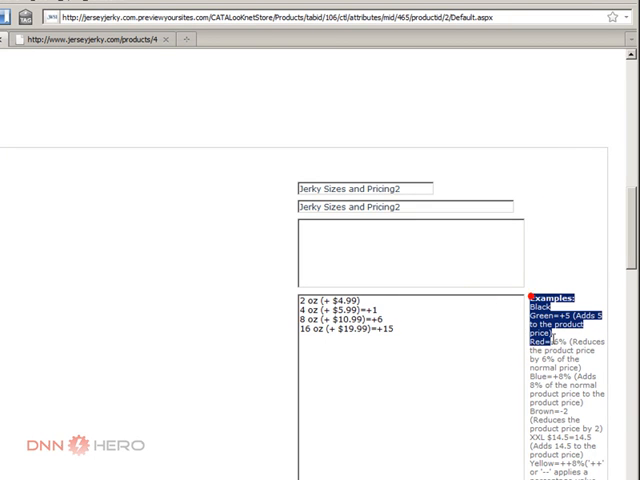
scroll(down, 3)
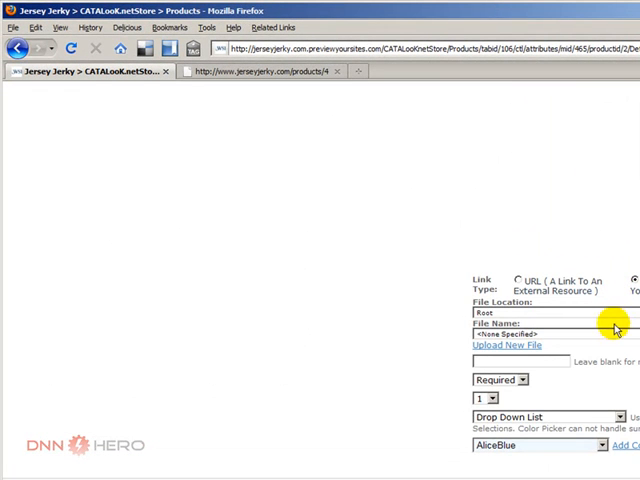
mouse_move(208, 396)
text(2 oz (+ $4.99))
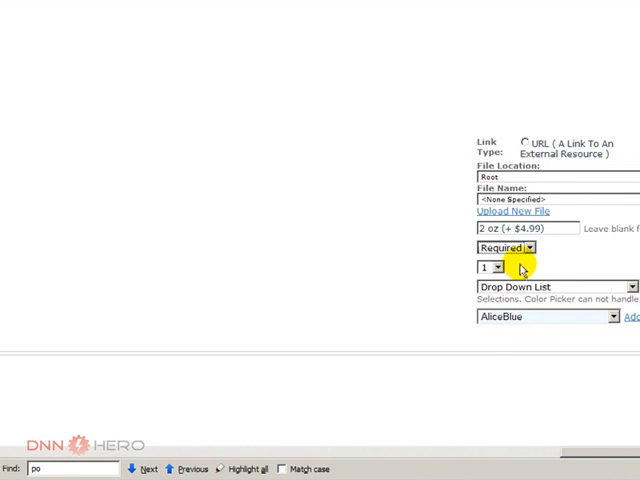
click(496, 268)
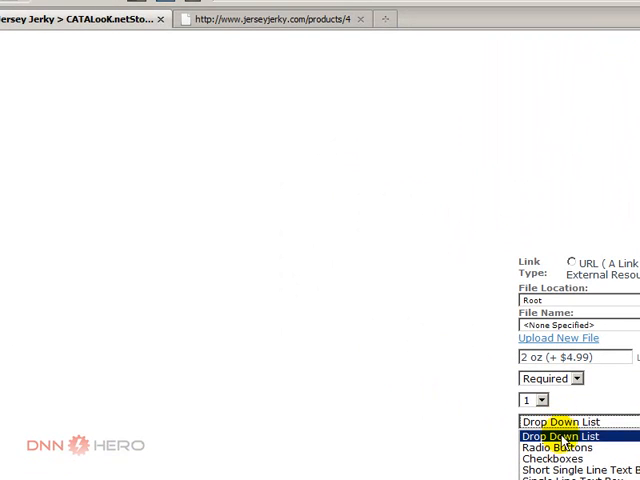
mouse_move(558, 460)
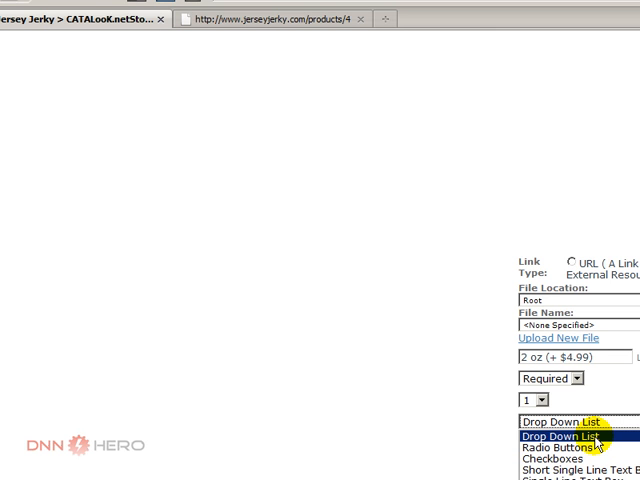
click(562, 436)
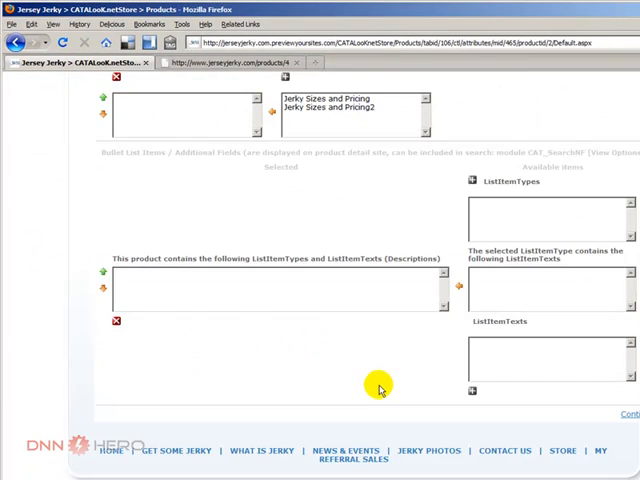
- Select Jerky Sizes and Pricing under Available Options and move it into Assigned Options
scroll(up, 3)
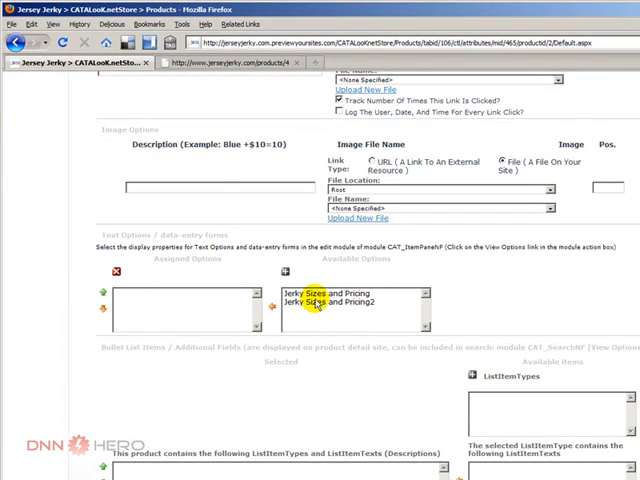
click(340, 292)
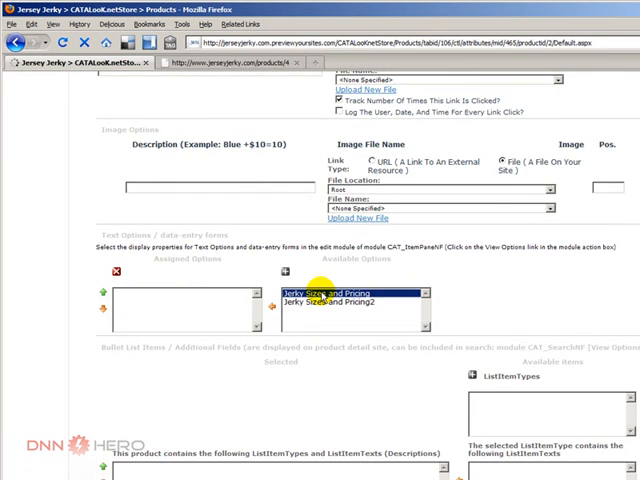
click(344, 298)
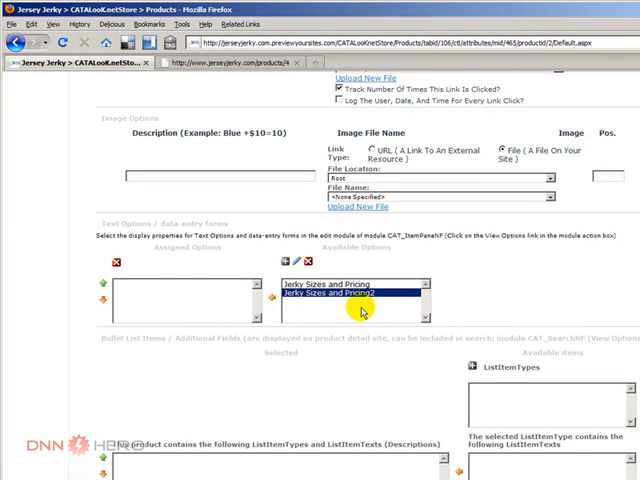
scroll(up, 3)
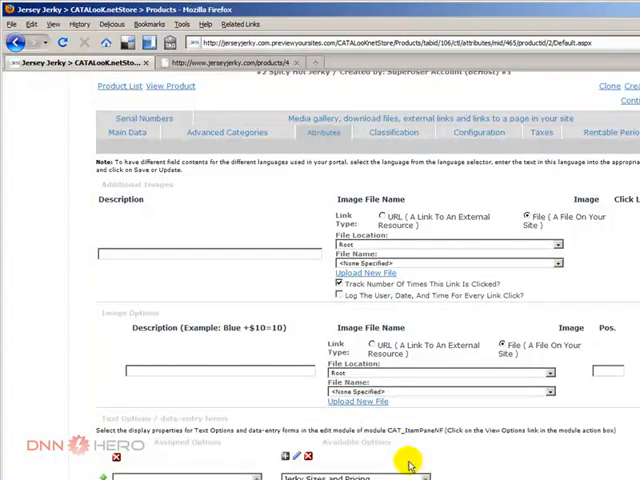
scroll(down, 3)
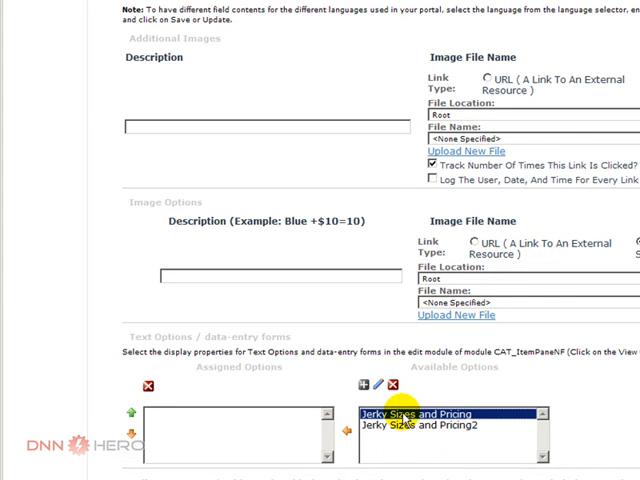
- Update the product so the assignment is saved and the store product list shows again
scroll(down, 3)
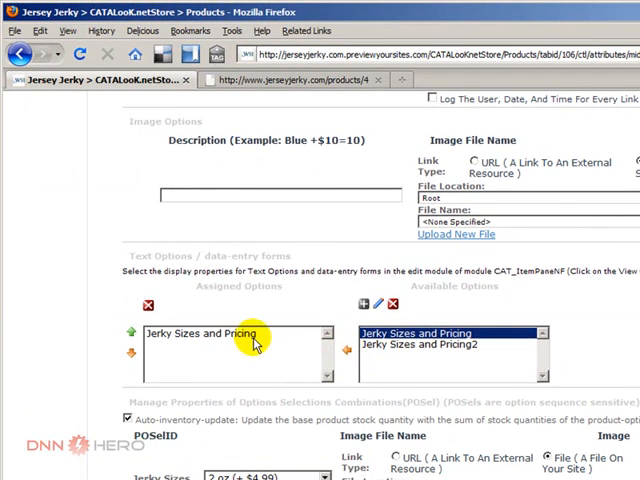
click(200, 332)
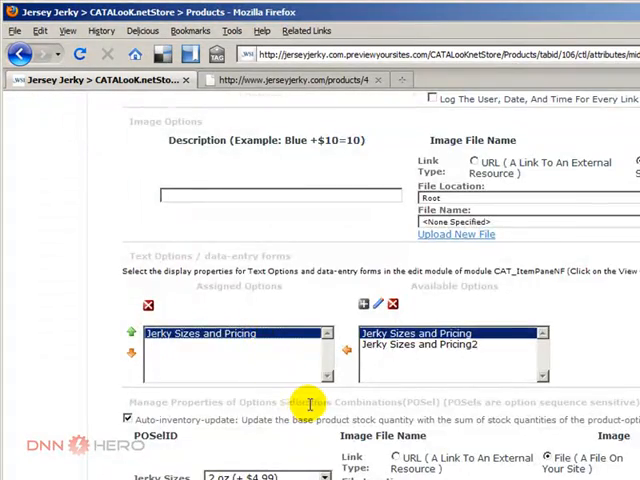
scroll(down, 3)
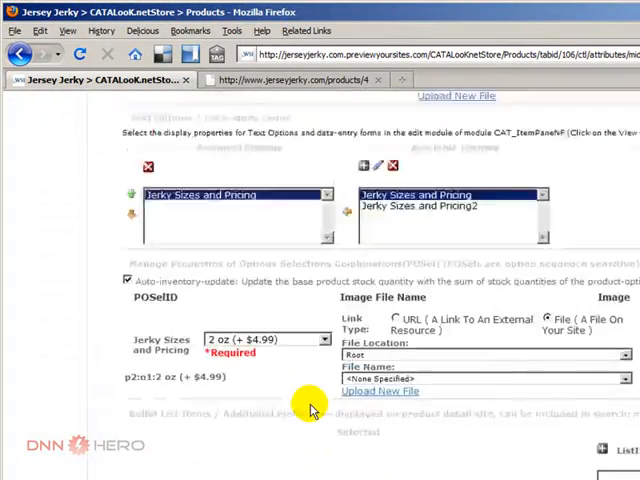
scroll(up, 3)
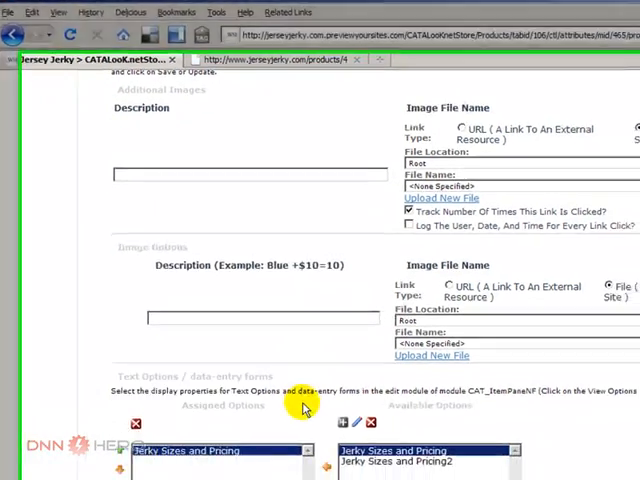
scroll(down, 3)
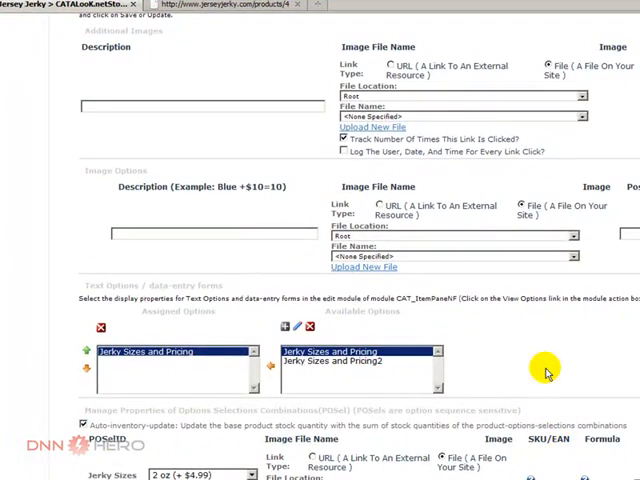
scroll(up, 3)
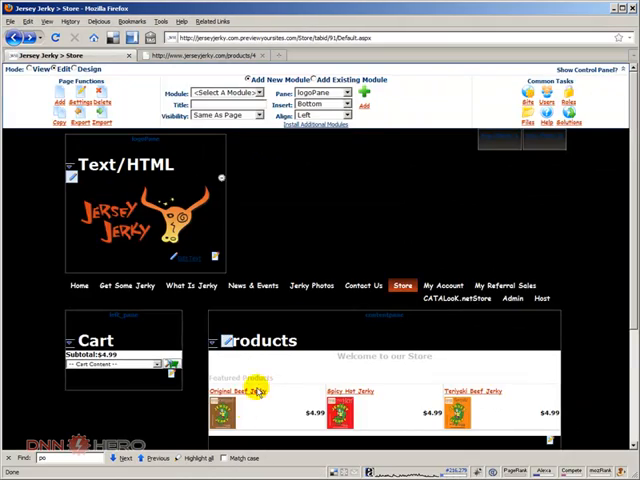
- Go to another jerky product from the store list and bring up its editing page
click(232, 410)
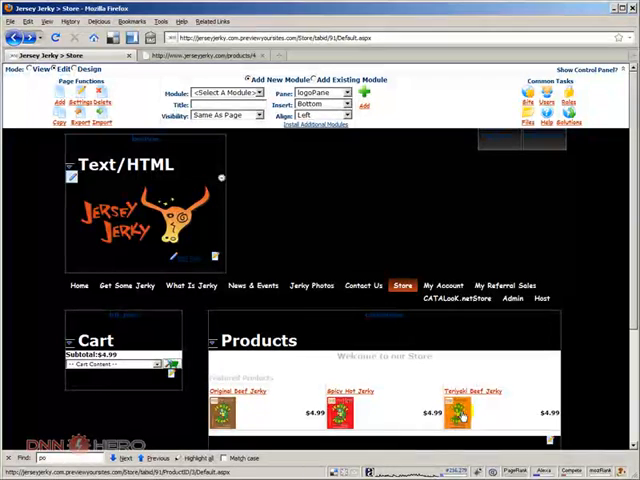
click(480, 390)
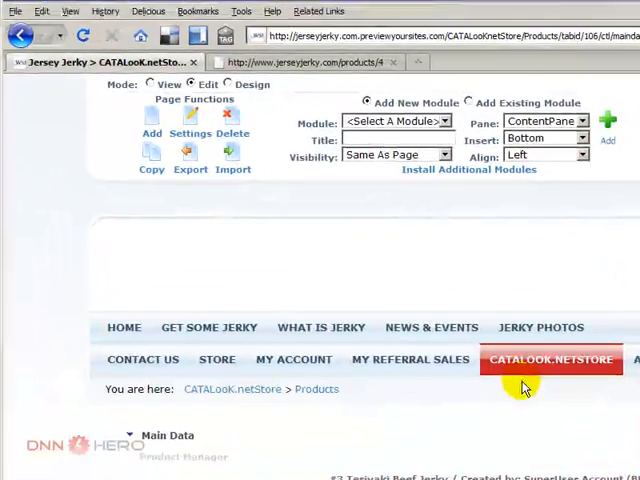
- Assign Jerky Sizes and Pricing to Teriyaki Beef Jerky and select the duplicate Jerky Sizes and Pricing2
scroll(down, 3)
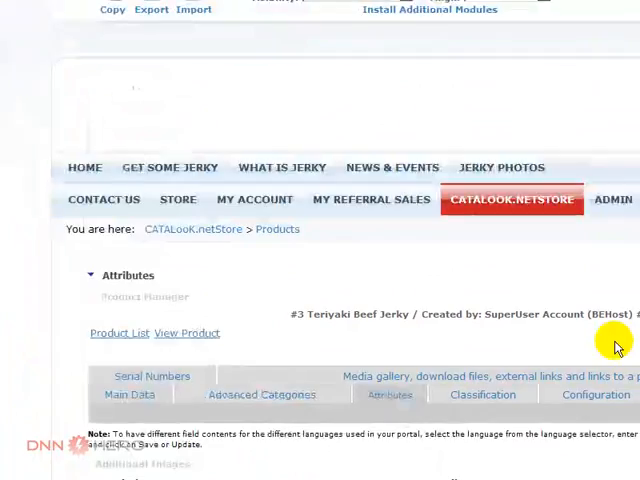
scroll(down, 3)
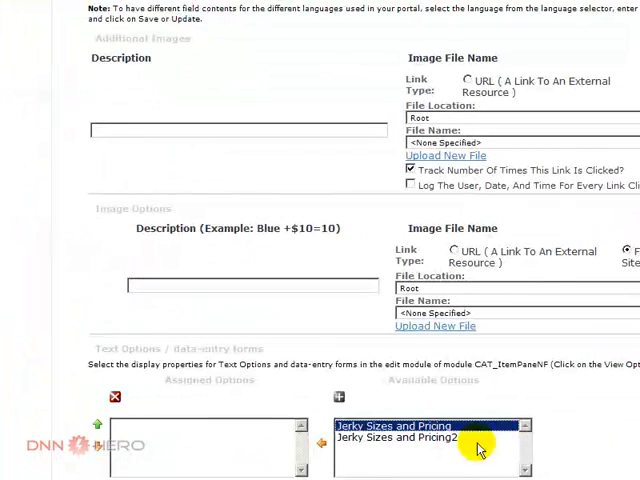
scroll(down, 3)
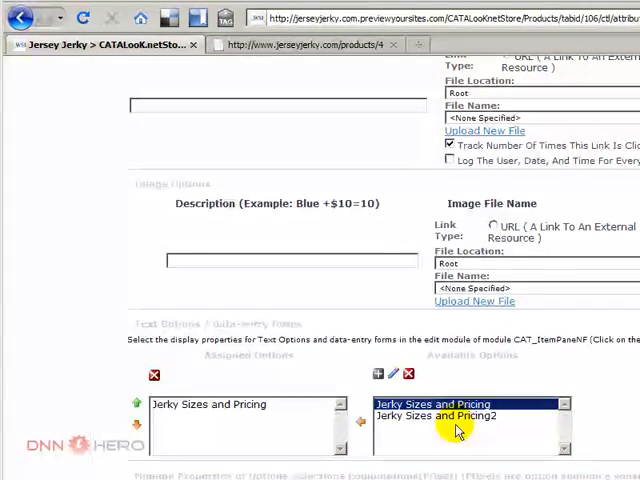
click(452, 416)
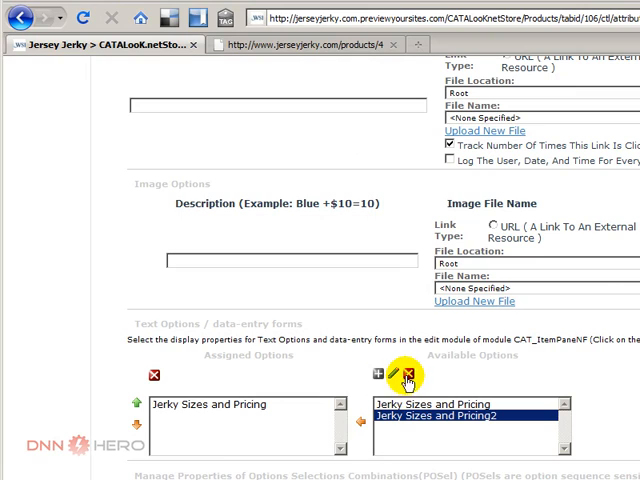
- Delete the duplicate Jerky Sizes and Pricing2 option and confirm, leaving only Jerky Sizes and Pricing
click(408, 372)
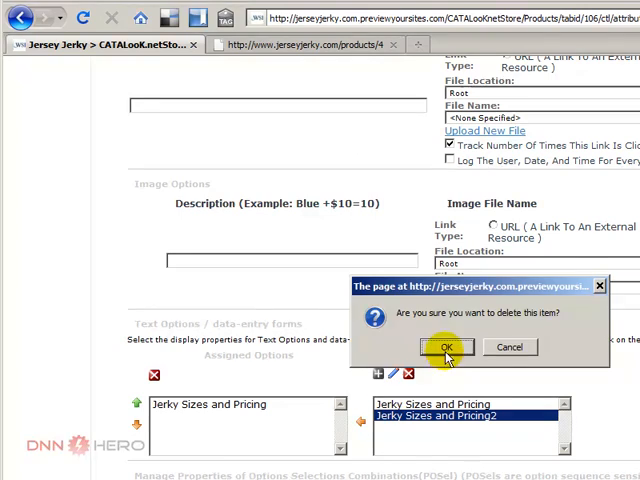
click(446, 348)
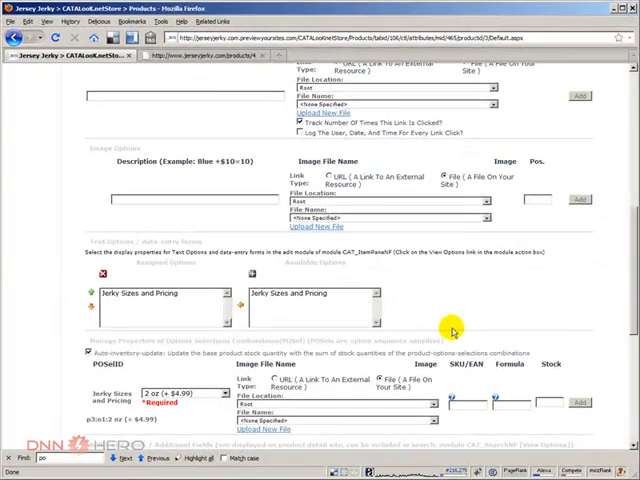
scroll(up, 3)
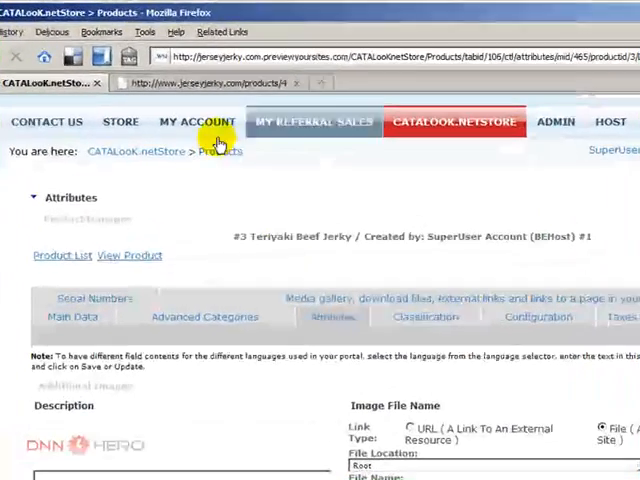